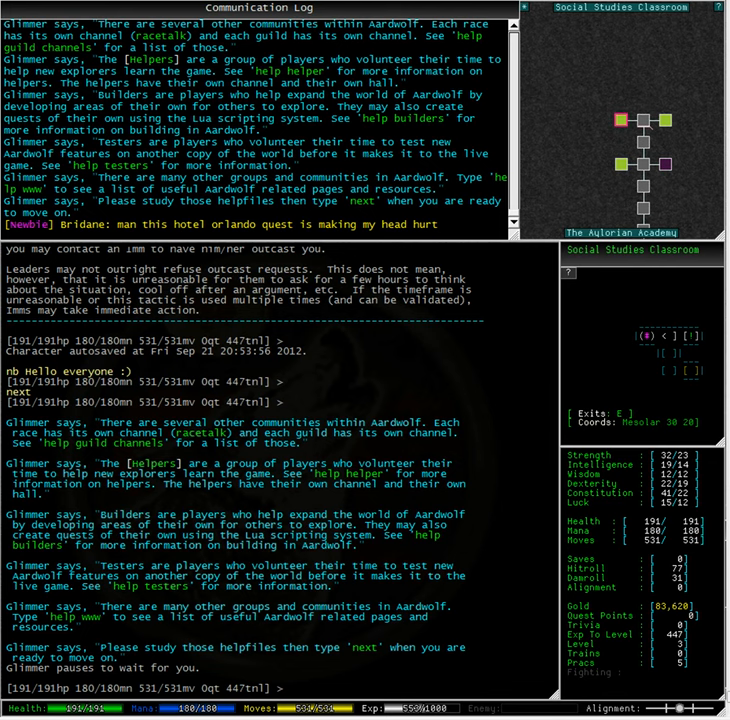
- Look up the guild channels help with 'help guild channels'
type("help guild channels")
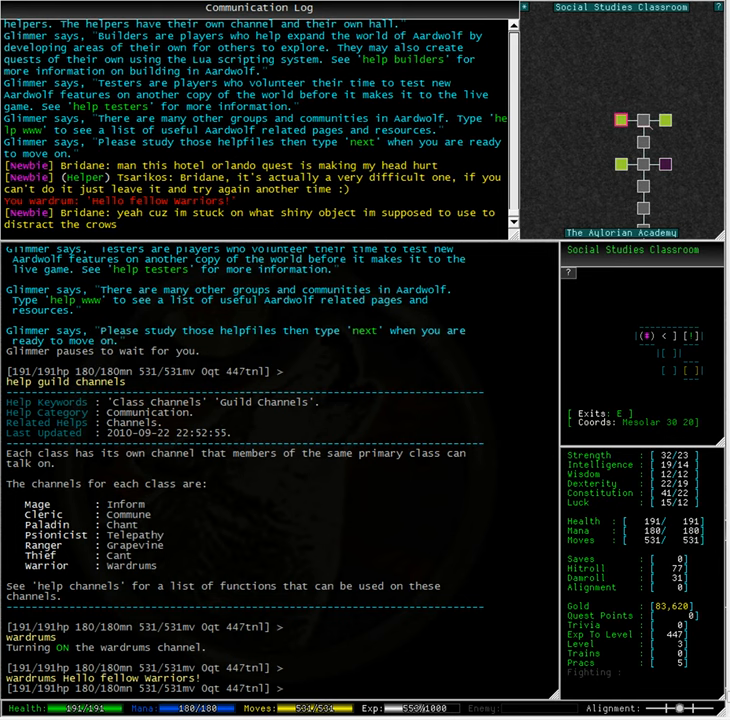
type("help helper")
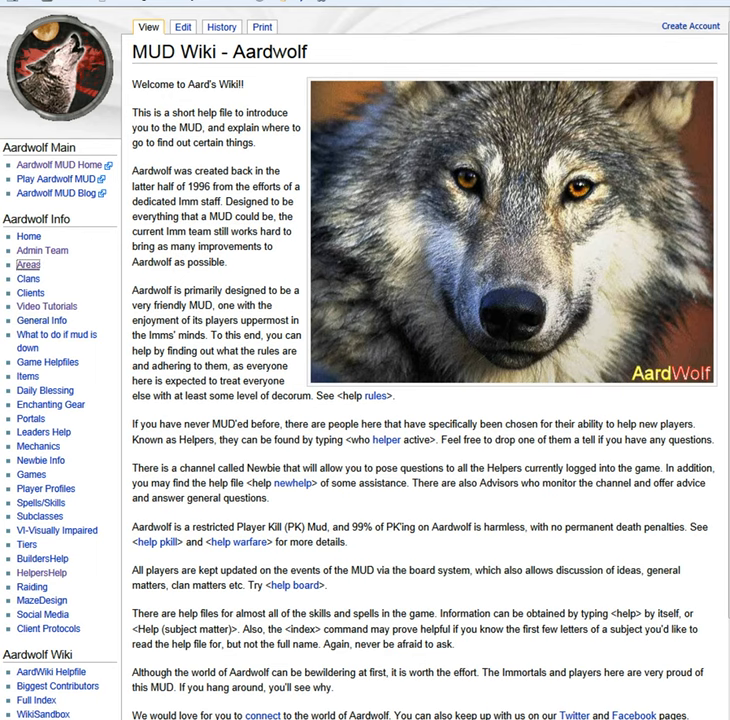
- Open the Areas list from the Aardwolf Info sidebar
left_click(28, 264)
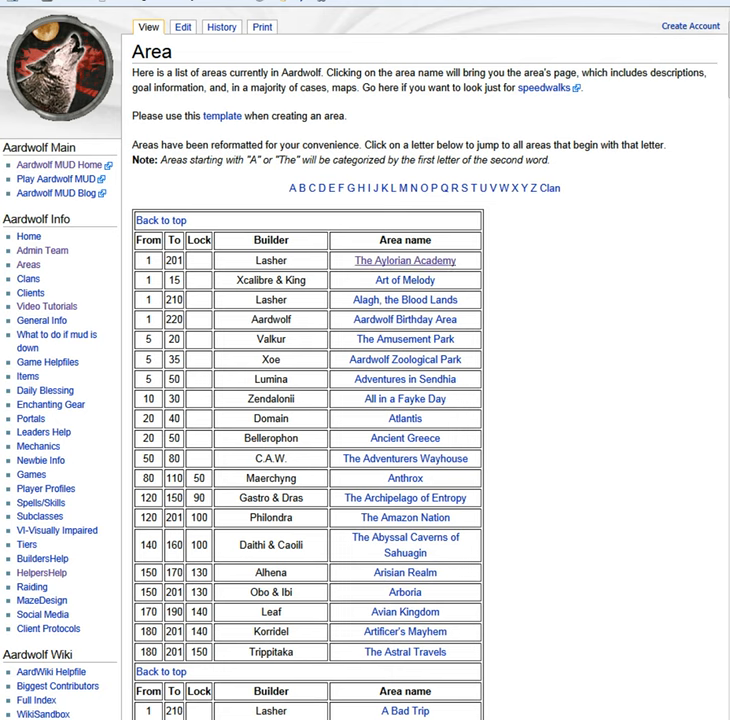
- Open The Aylorian Academy page and view its academy map image
left_click(404, 260)
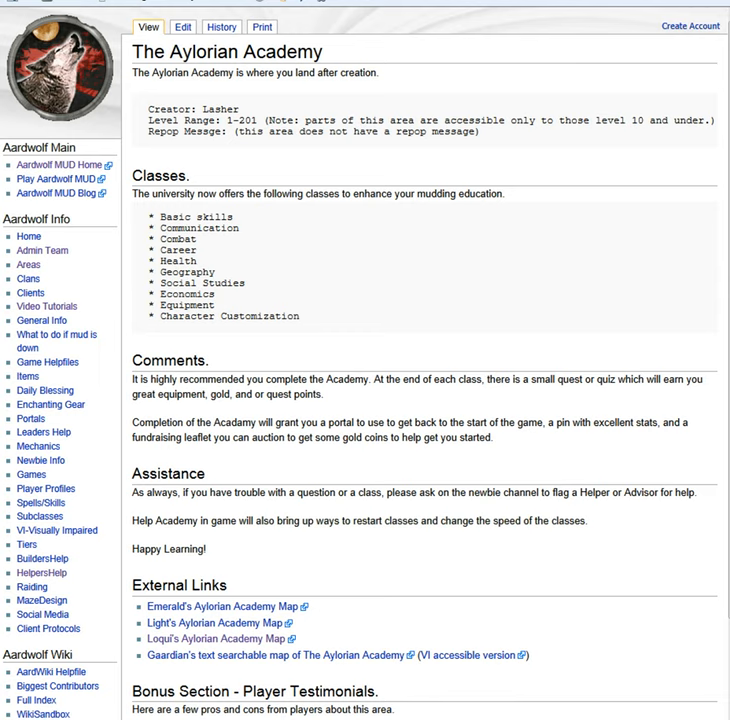
left_click(222, 606)
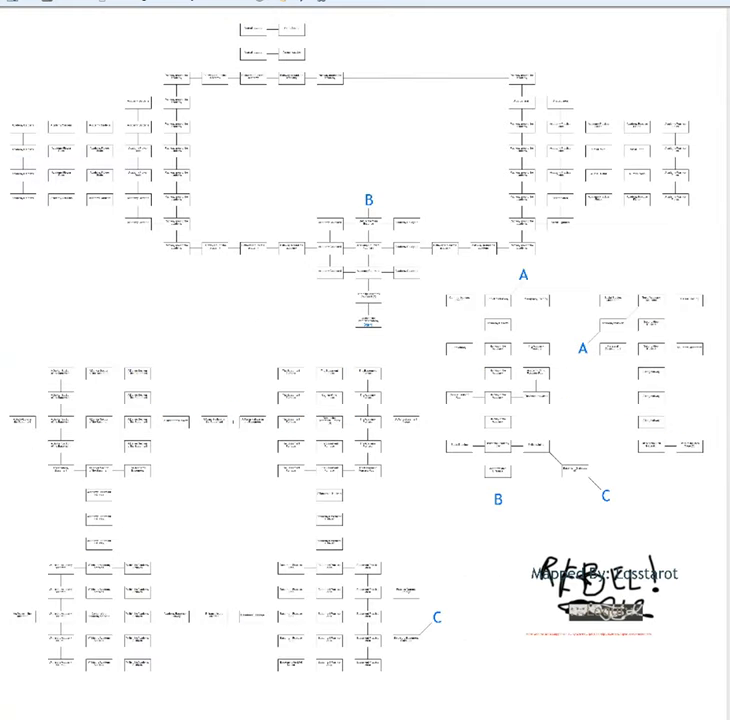